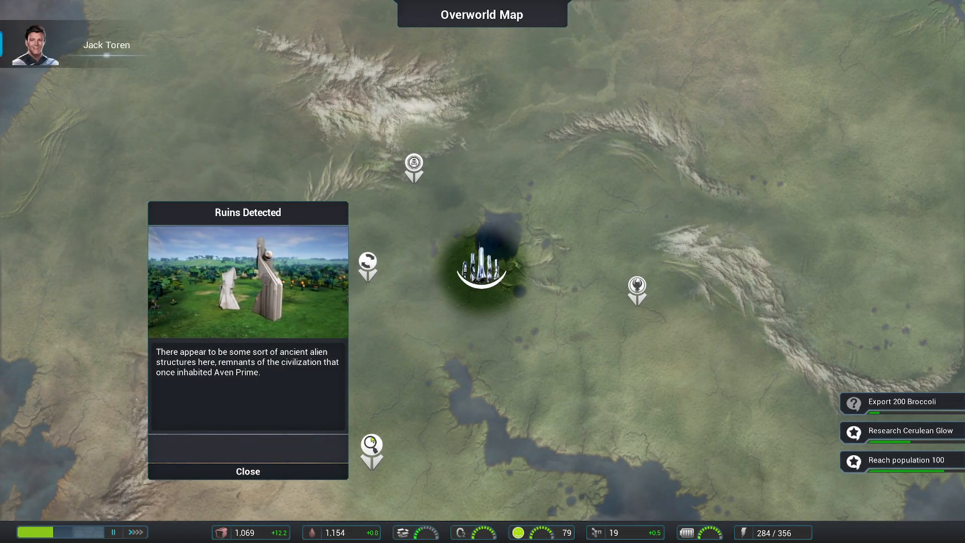
Close the Ruins Detected card and select the creep spore nest east of the colony
{"action": "left_click", "coordinate": [248, 470]}
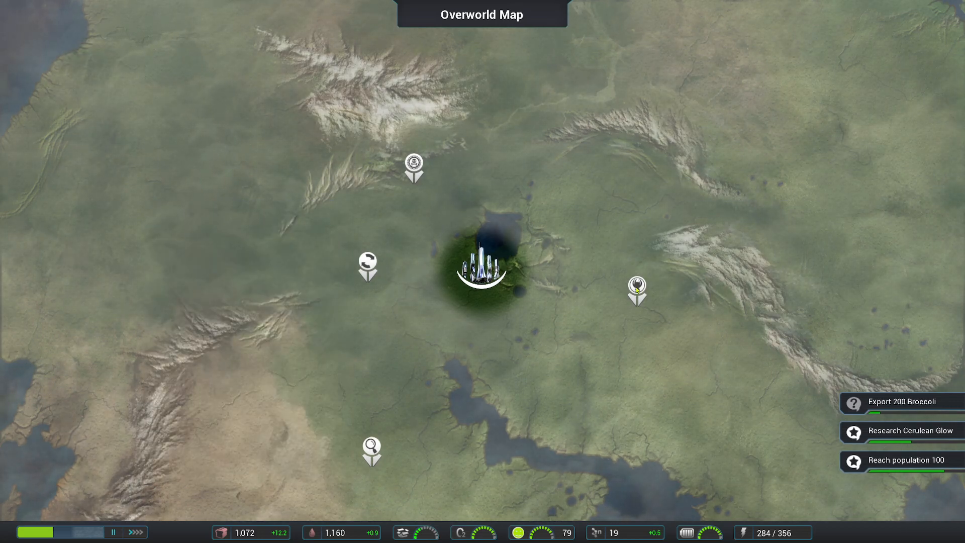
{"action": "left_click", "coordinate": [637, 289]}
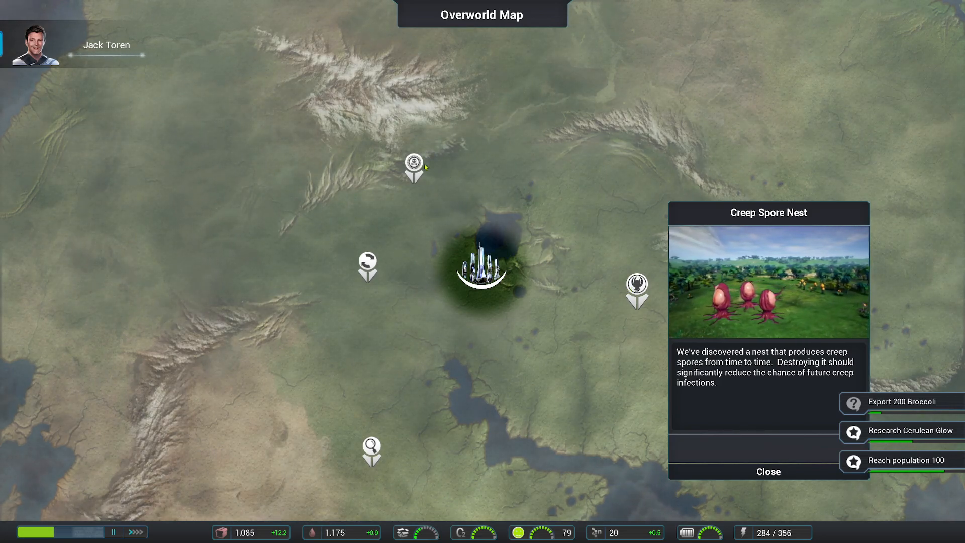
Close the Creep Spore Nest card, then view and close the plague spore nest's details
{"action": "left_click", "coordinate": [767, 471]}
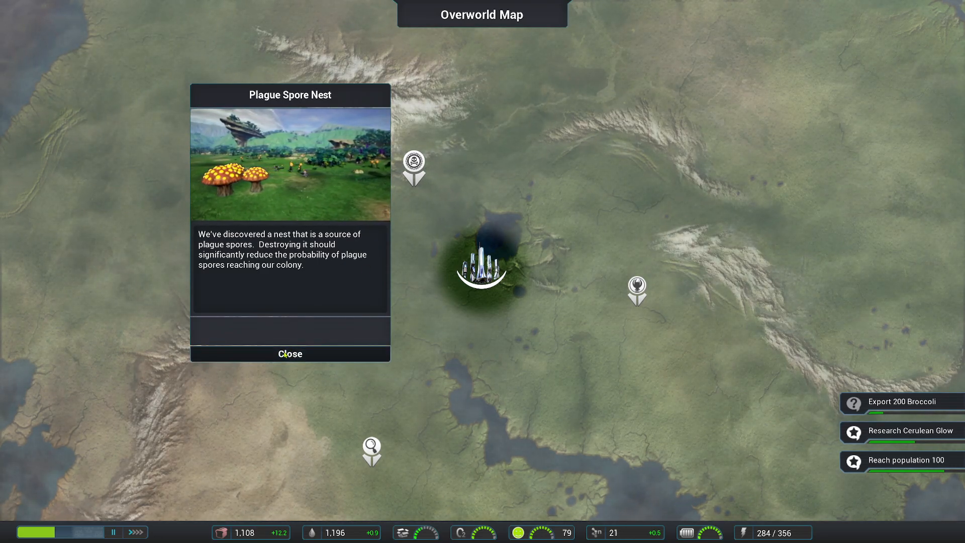
{"action": "left_click", "coordinate": [289, 353]}
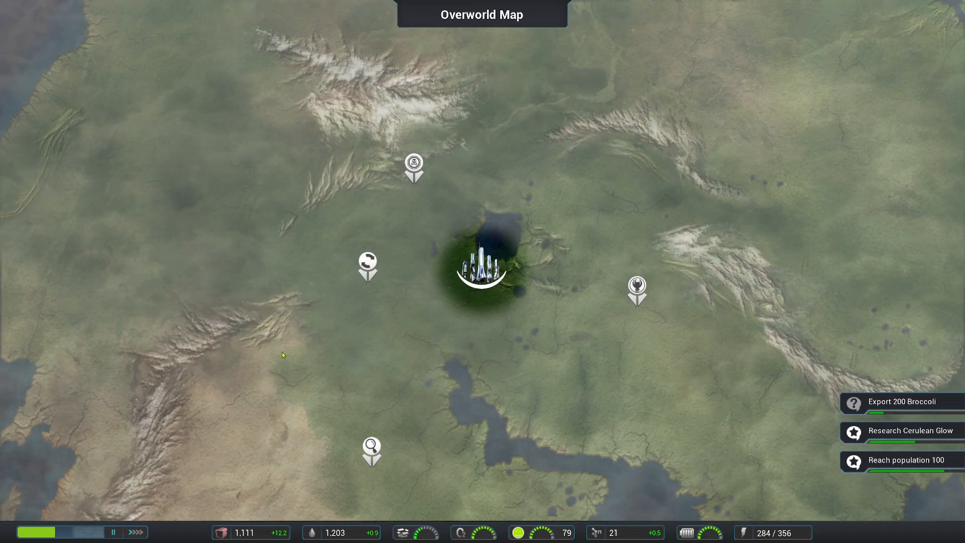